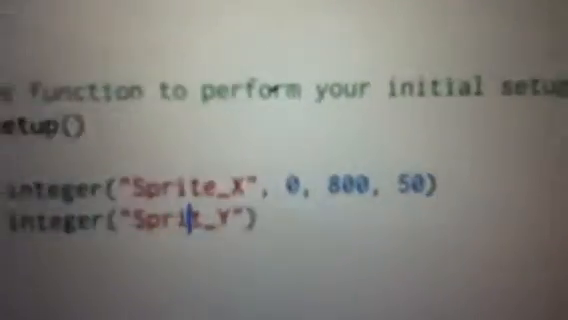
scroll(down, 3)
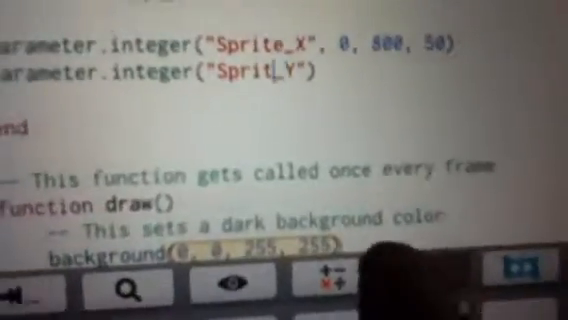